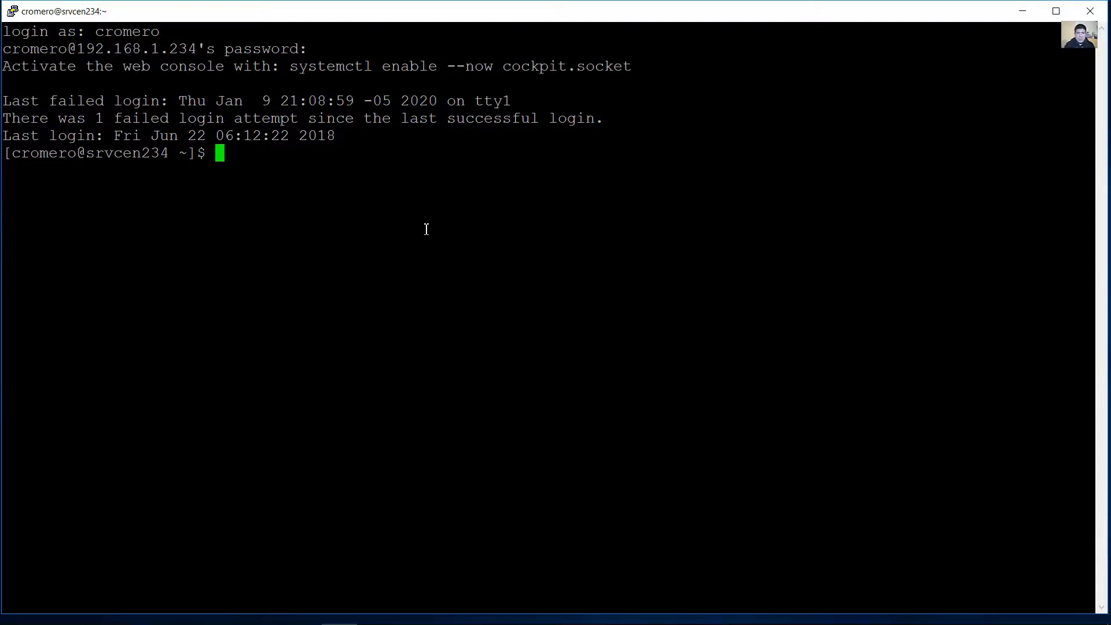
Become root with su -, then run dnf install httpd, which resolves nine packages.
text(su -)
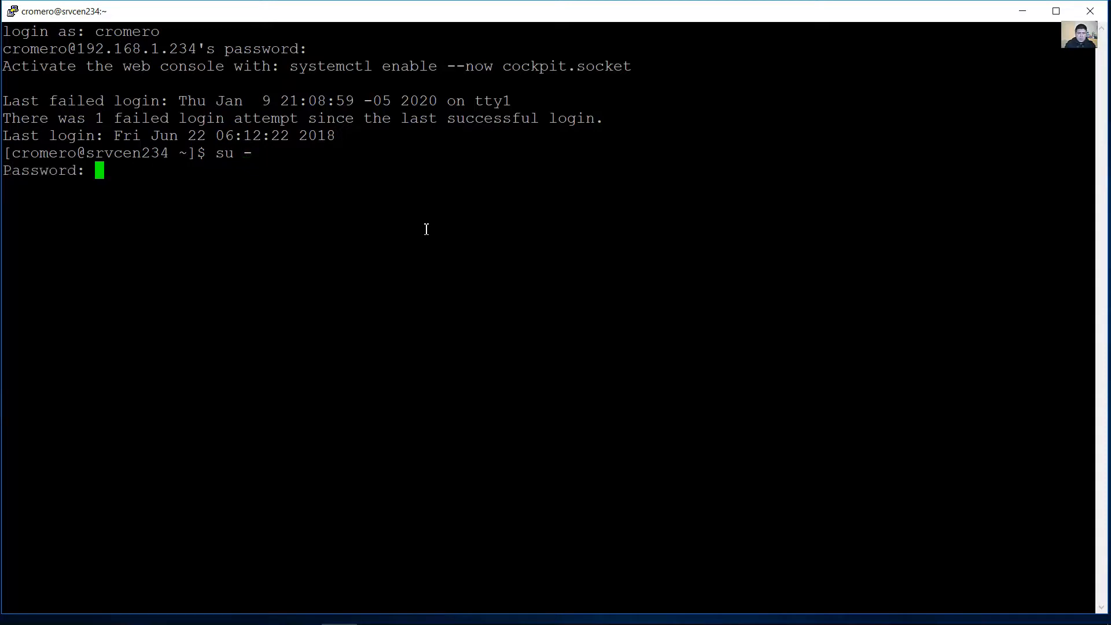
key(Return)
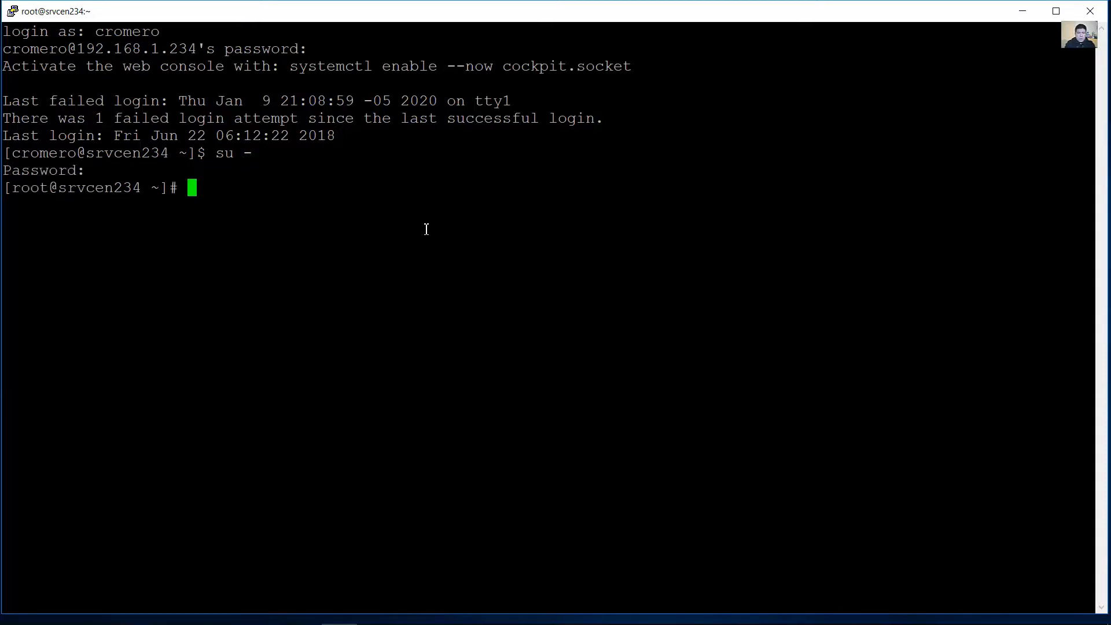
text(dnf)
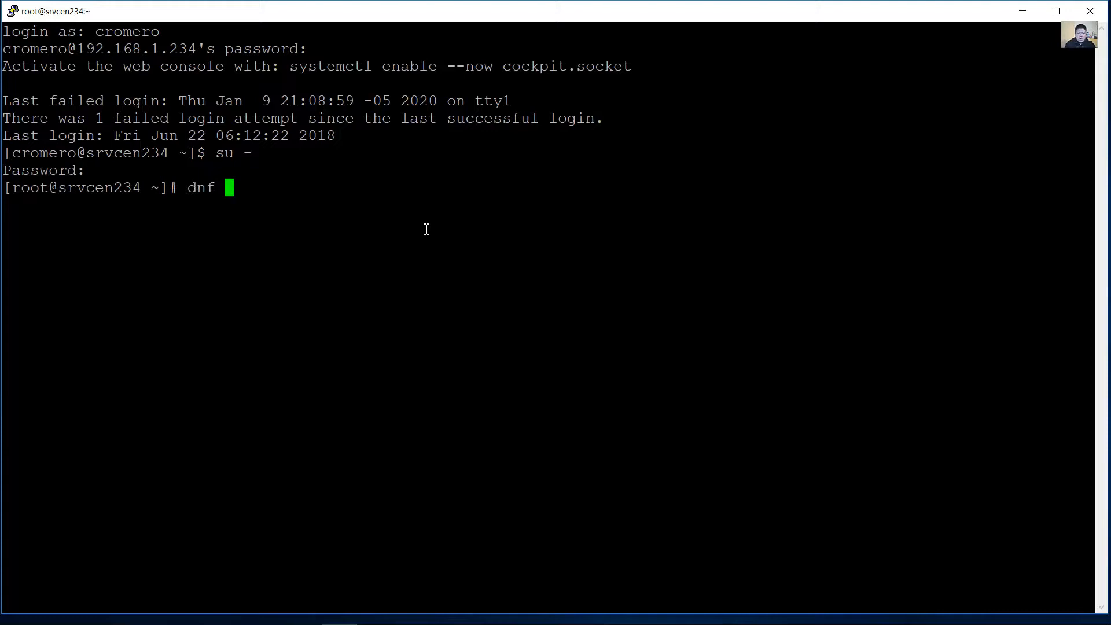
text(i)
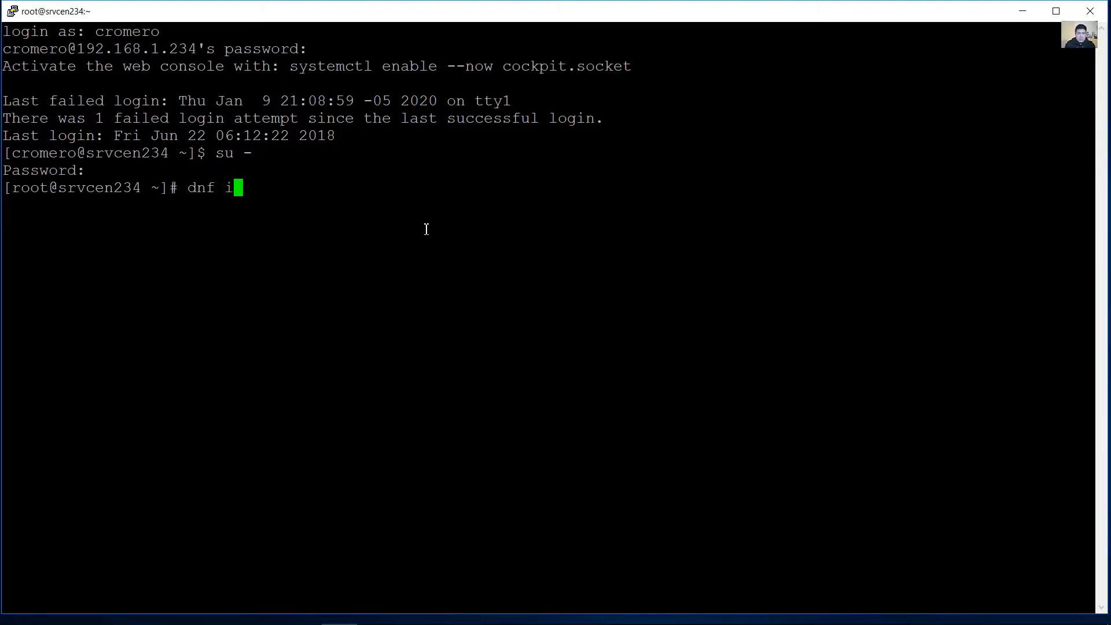
text(nstall http)
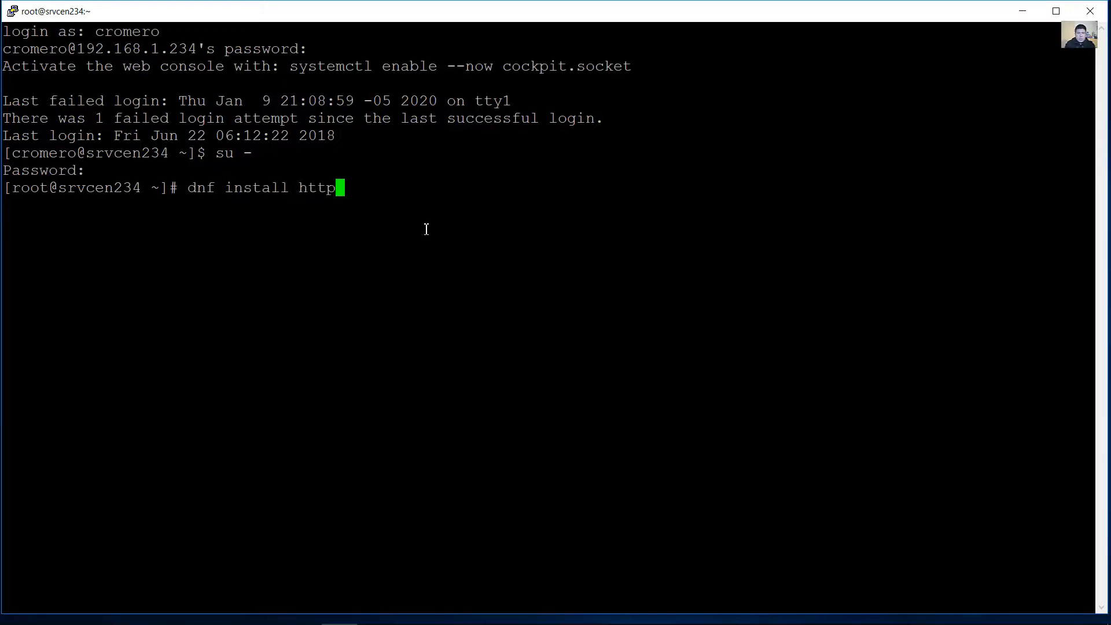
key(Return)
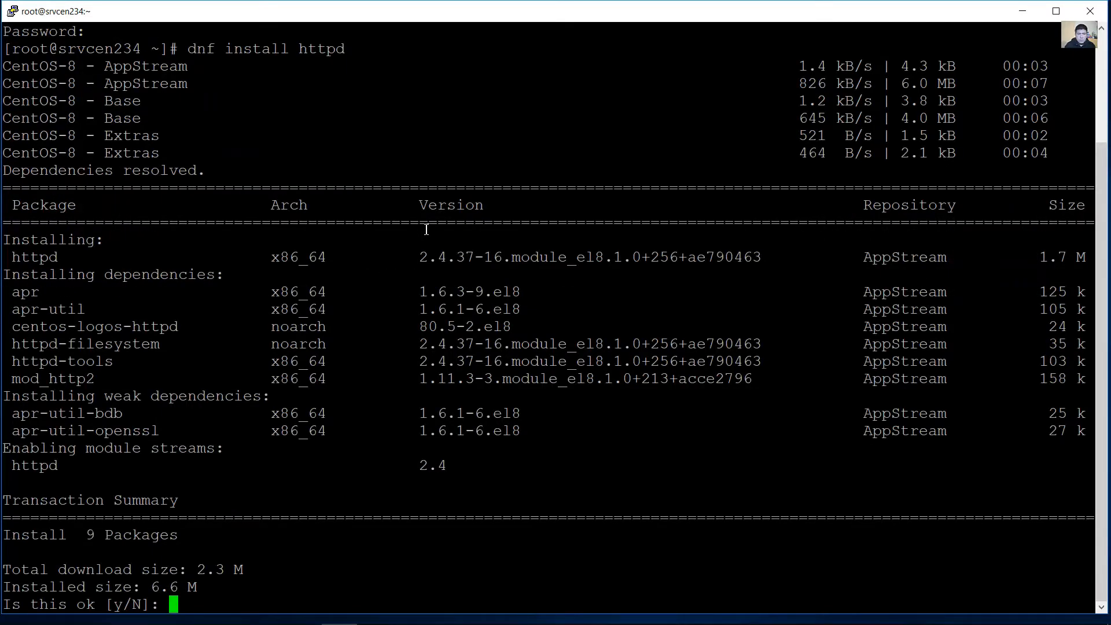
Answer y to the install prompt; packages download but the GPG check fails.
text(y)
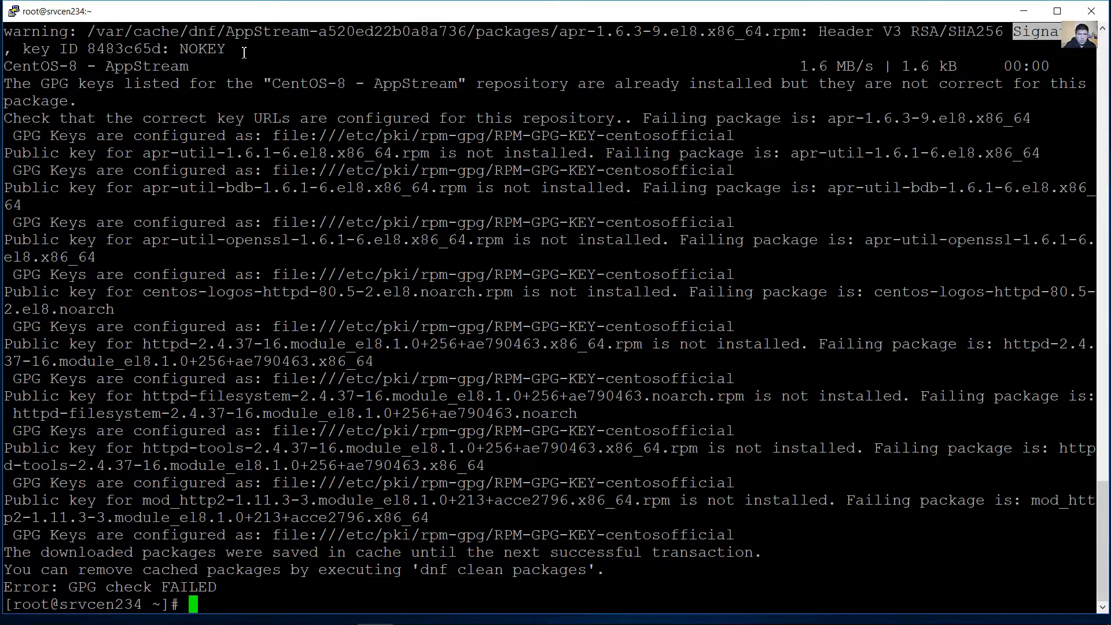
double_click(201, 48)
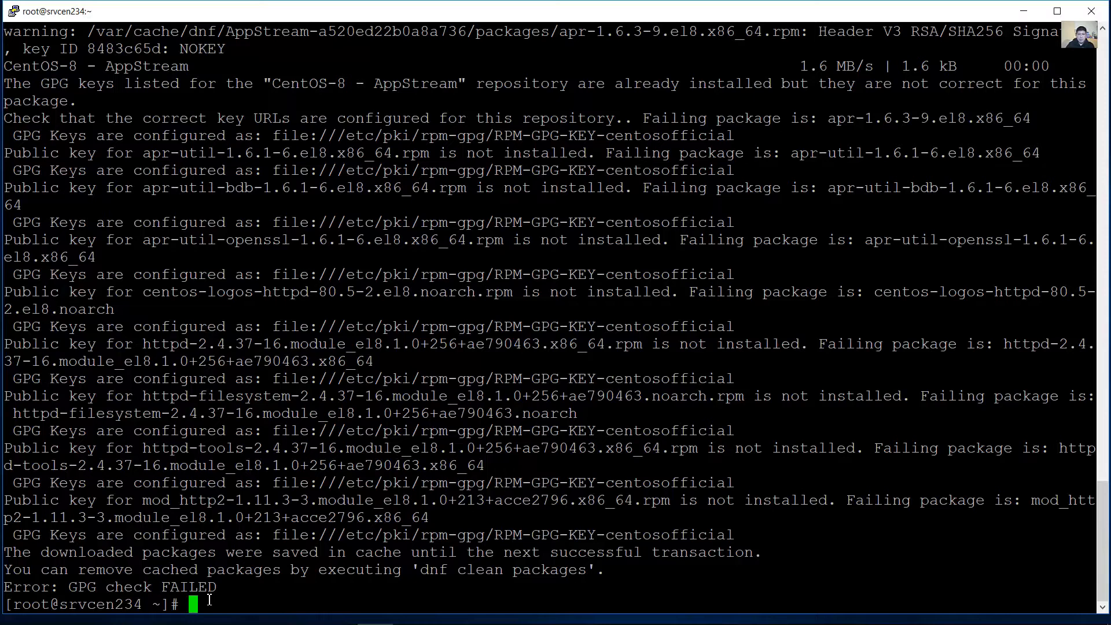
Show the system date (June 2018) and hardware clock (December 2009) via date and hwclock -r.
text(date)
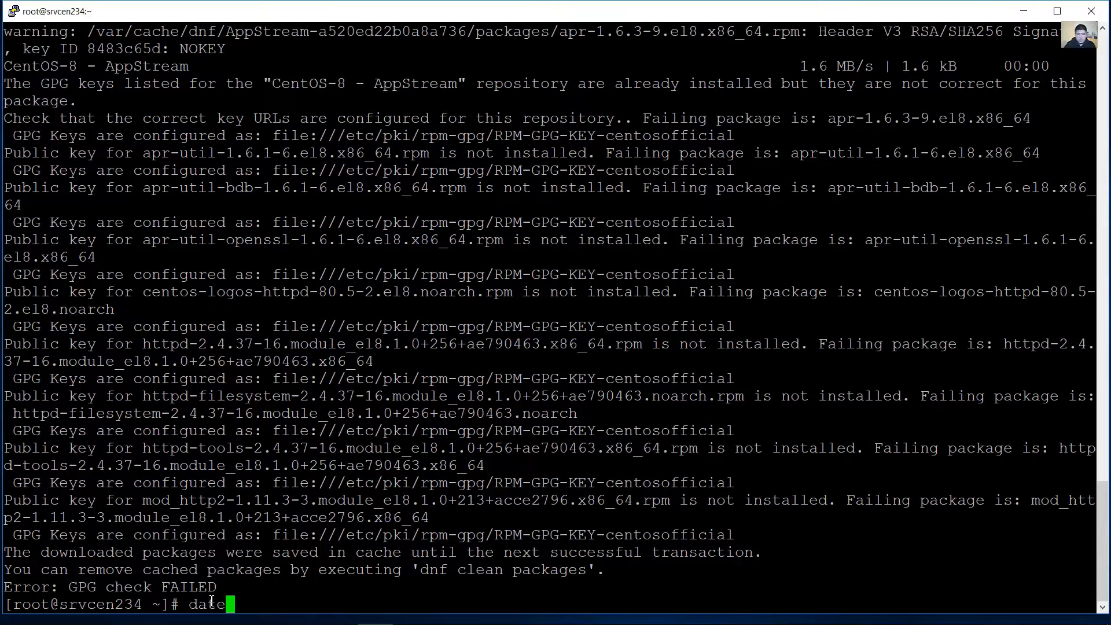
key(Return)
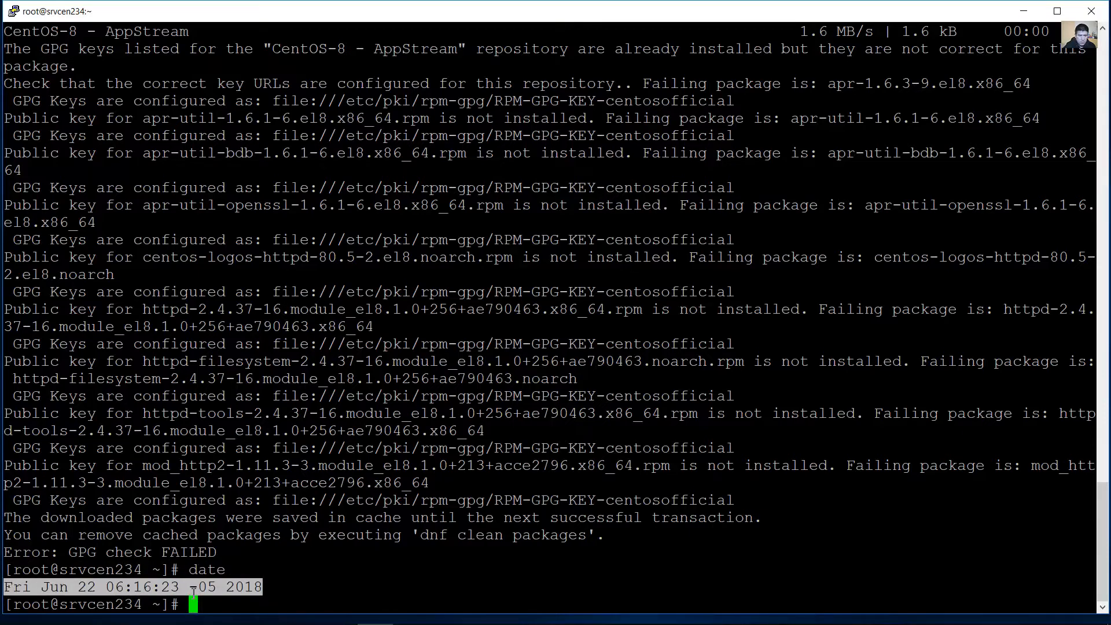
mouse_move(255, 572)
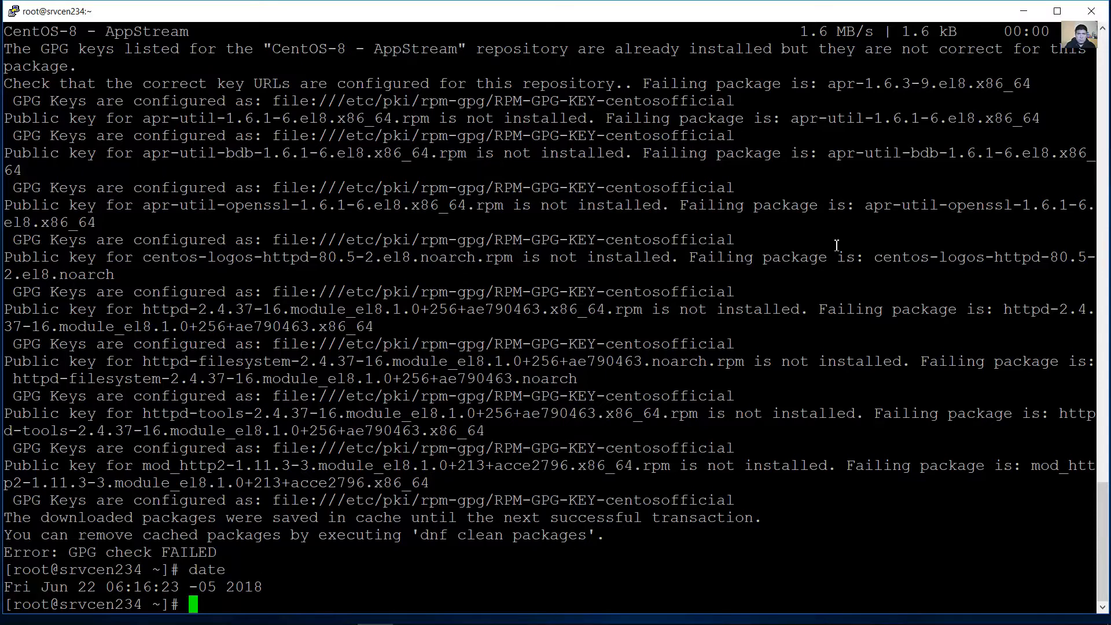
text(hw)
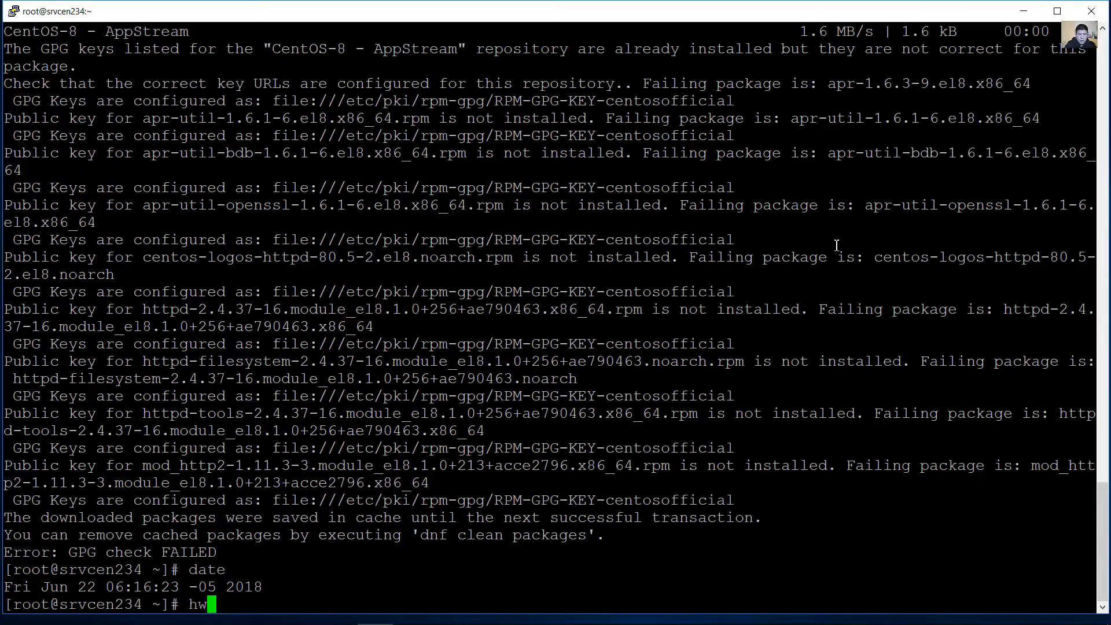
text(clock -r)
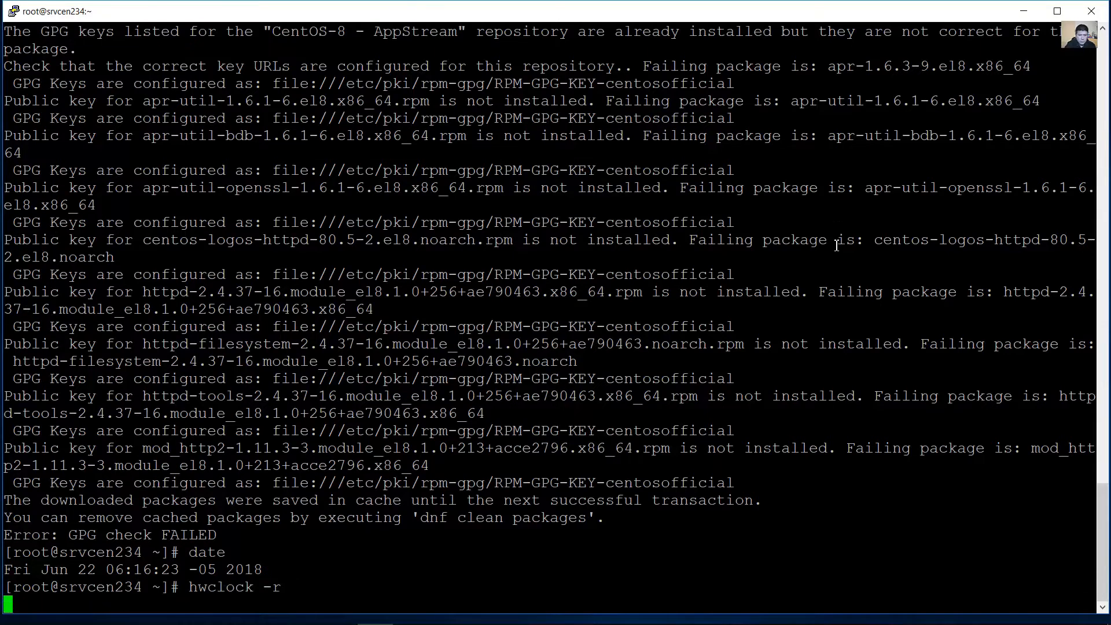
key(Return)
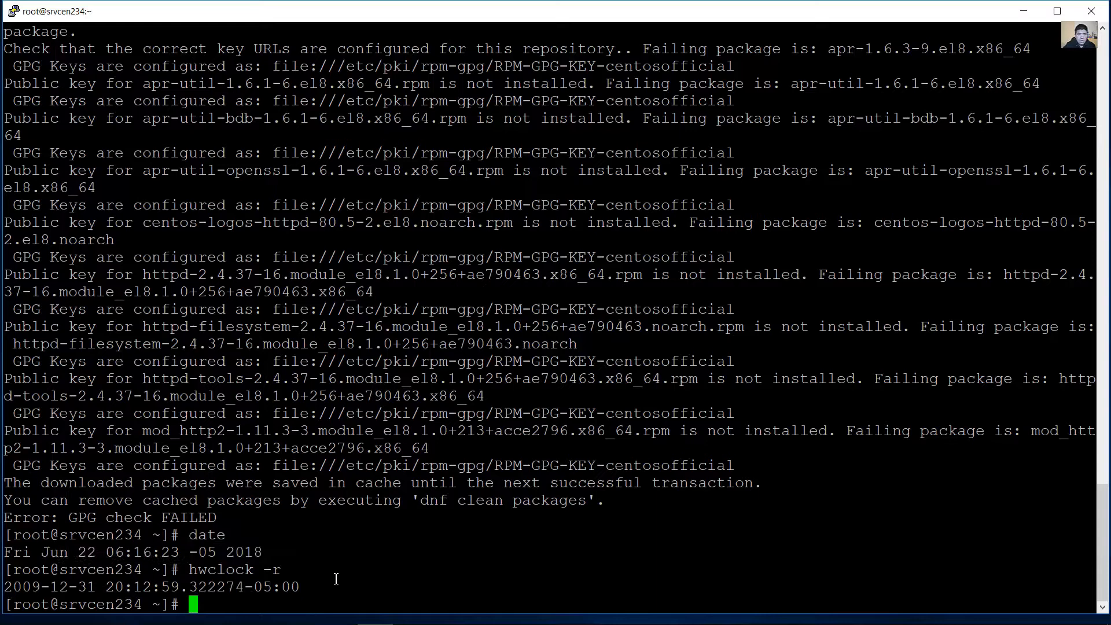
Enter timedatectl set-time with the YYYY-MM-DD HH:MM:SS placeholder timestamp.
text(timedatec)
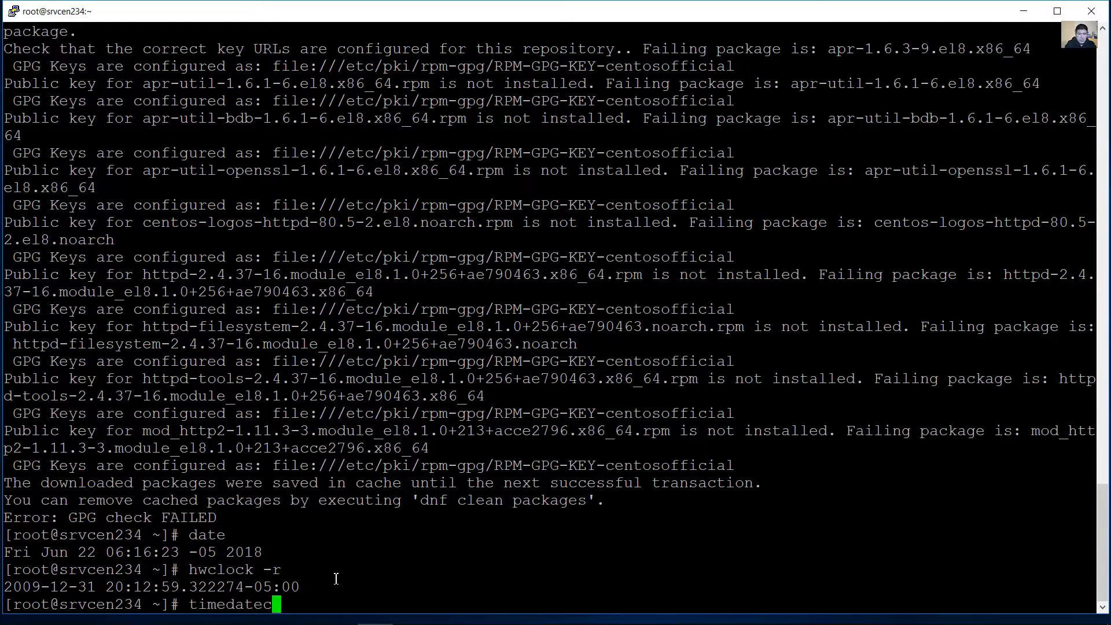
text(tl set)
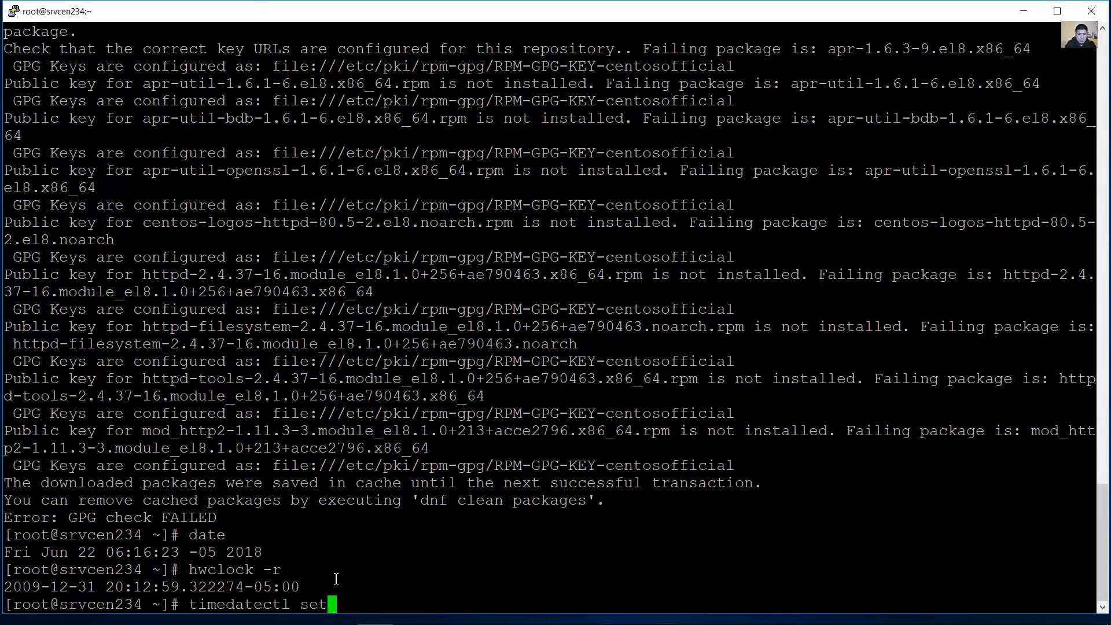
text(-time)
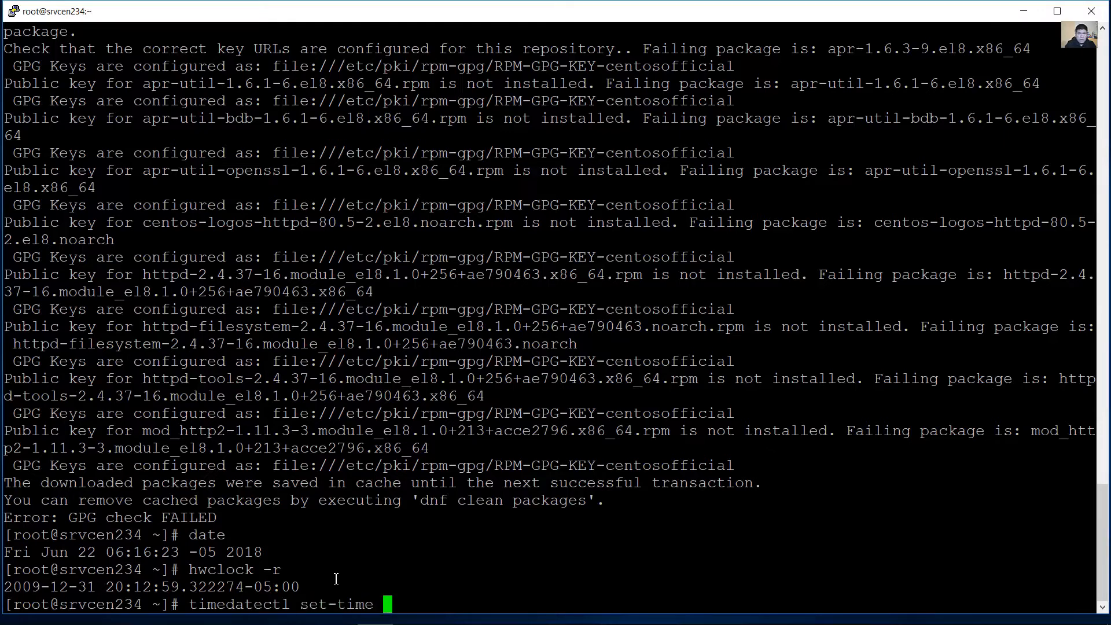
mouse_move(369, 558)
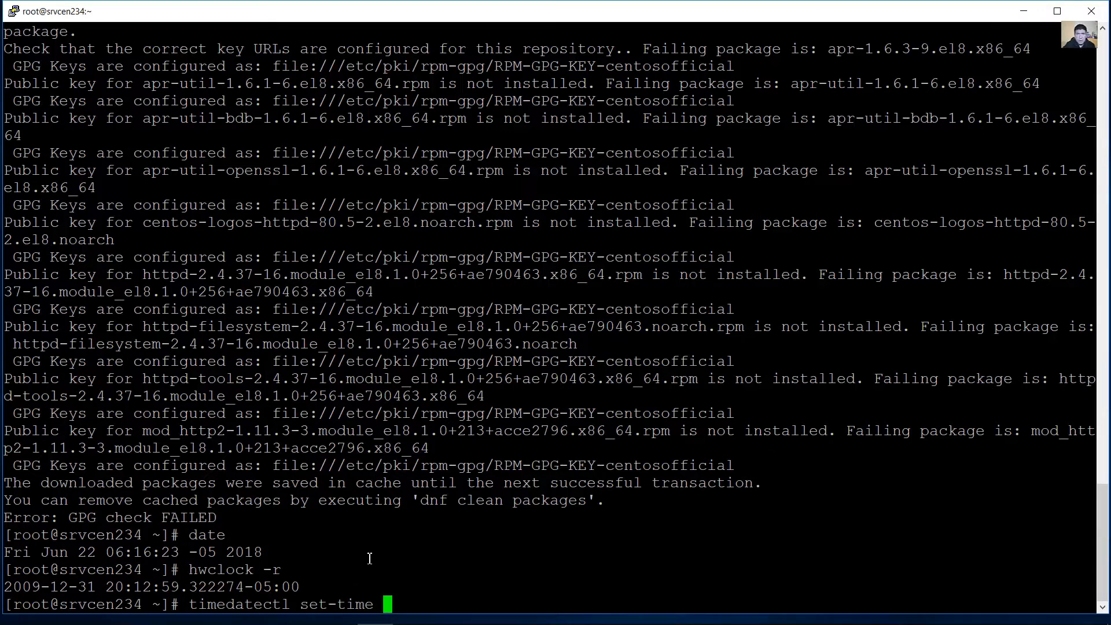
text(YYY)
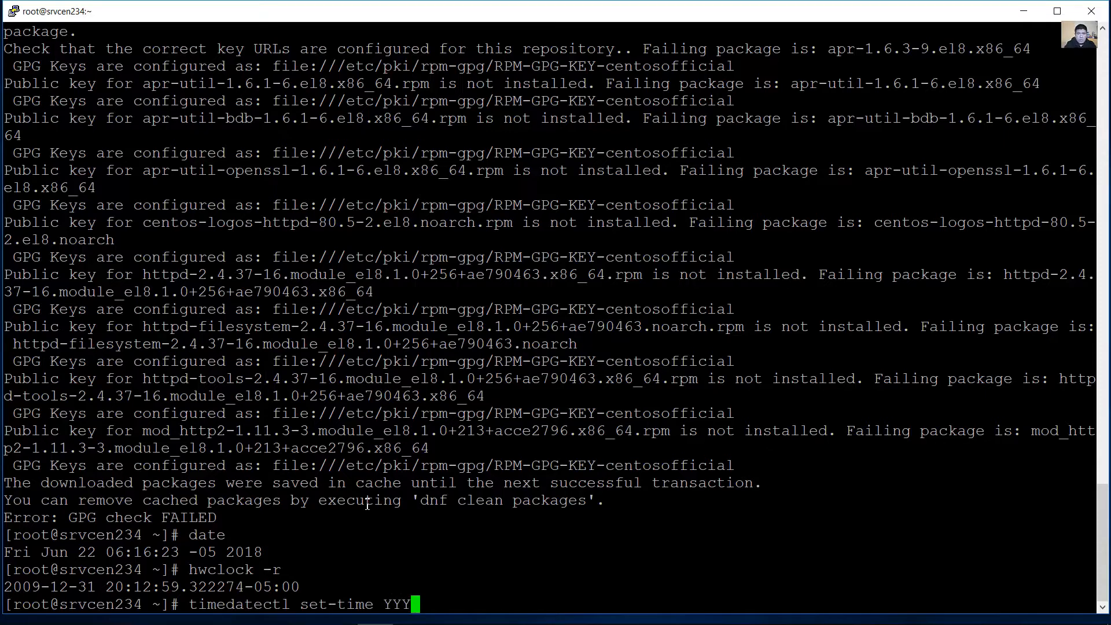
text(Y)
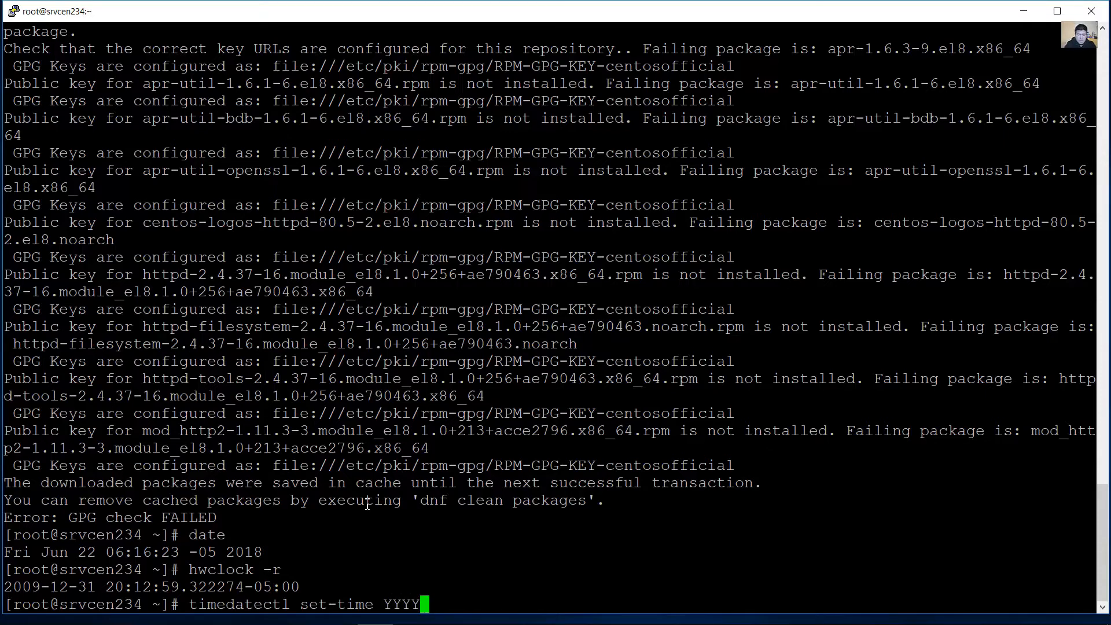
text(-MM-)
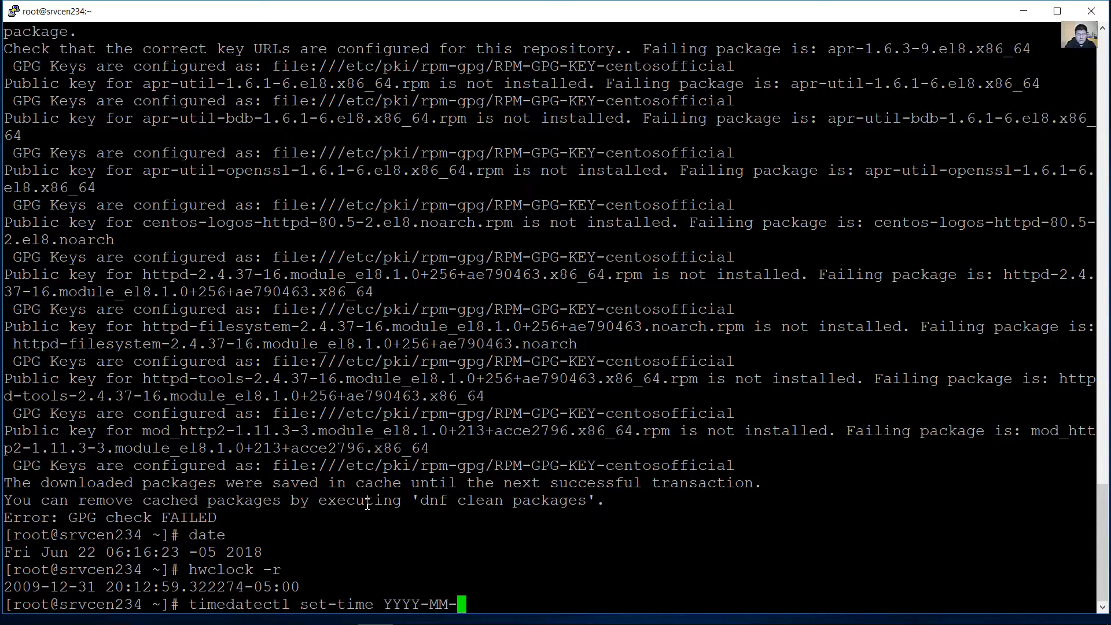
text(DD)
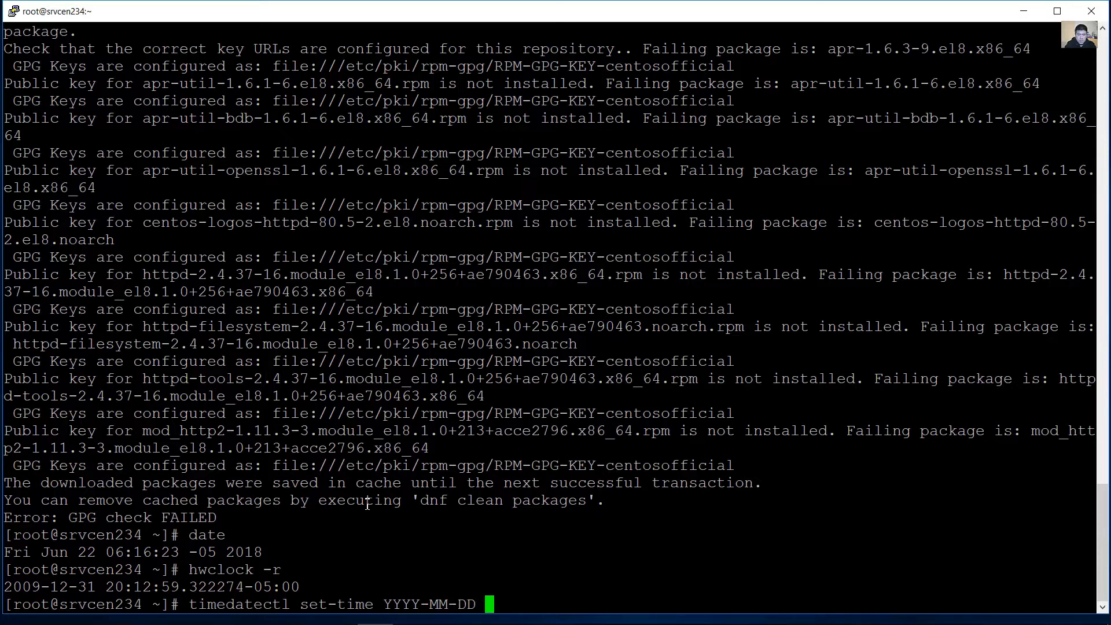
text(HH_MM)
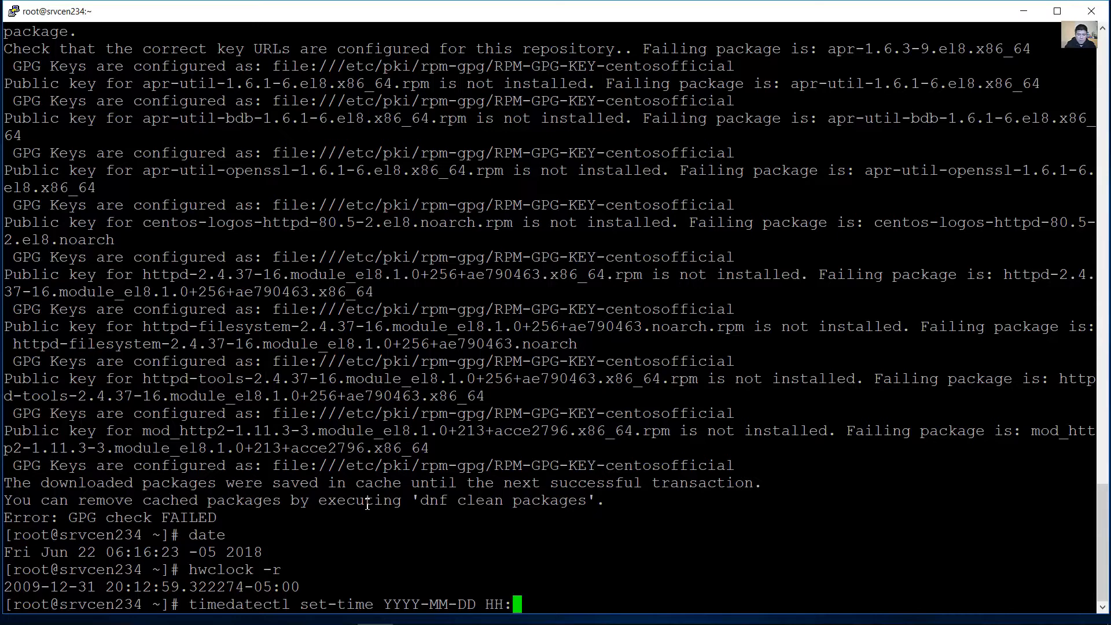
text(MM:SS)
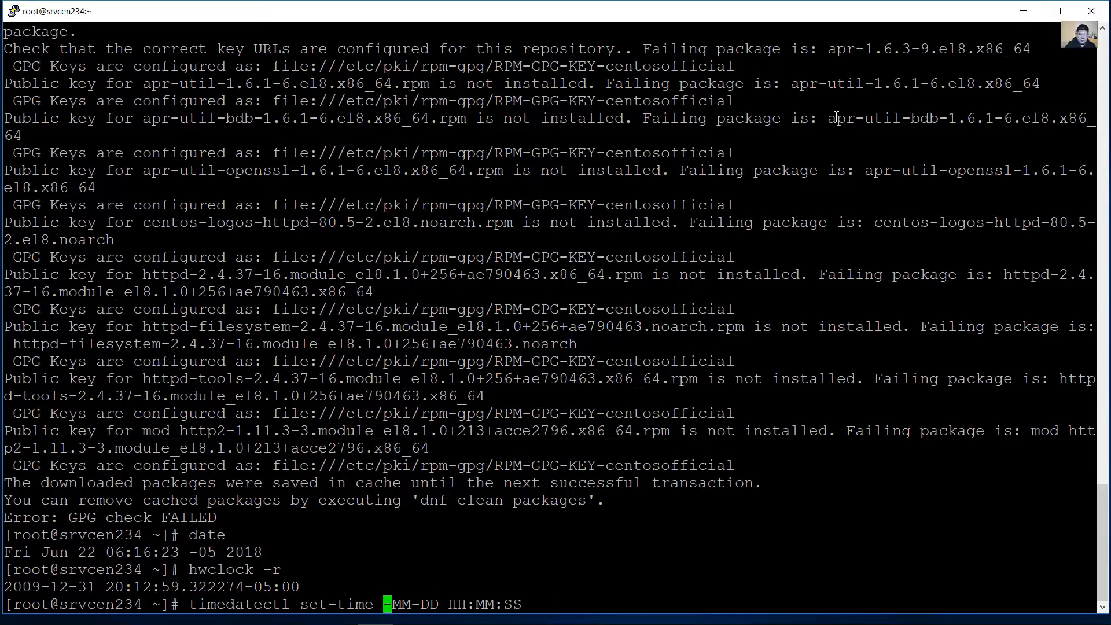
text(202)
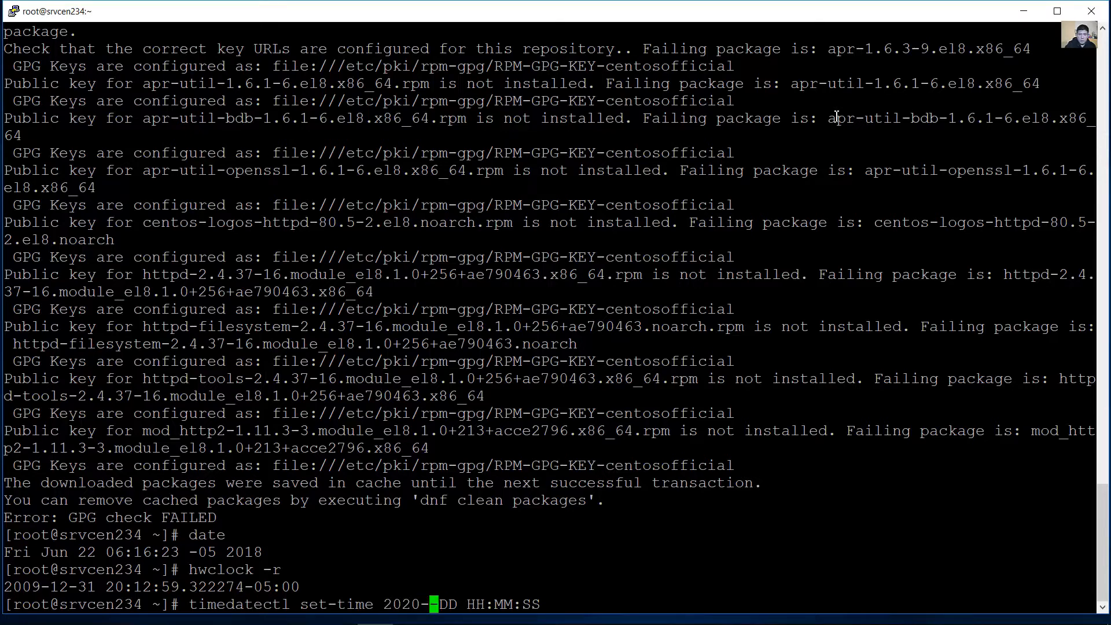
text(02)
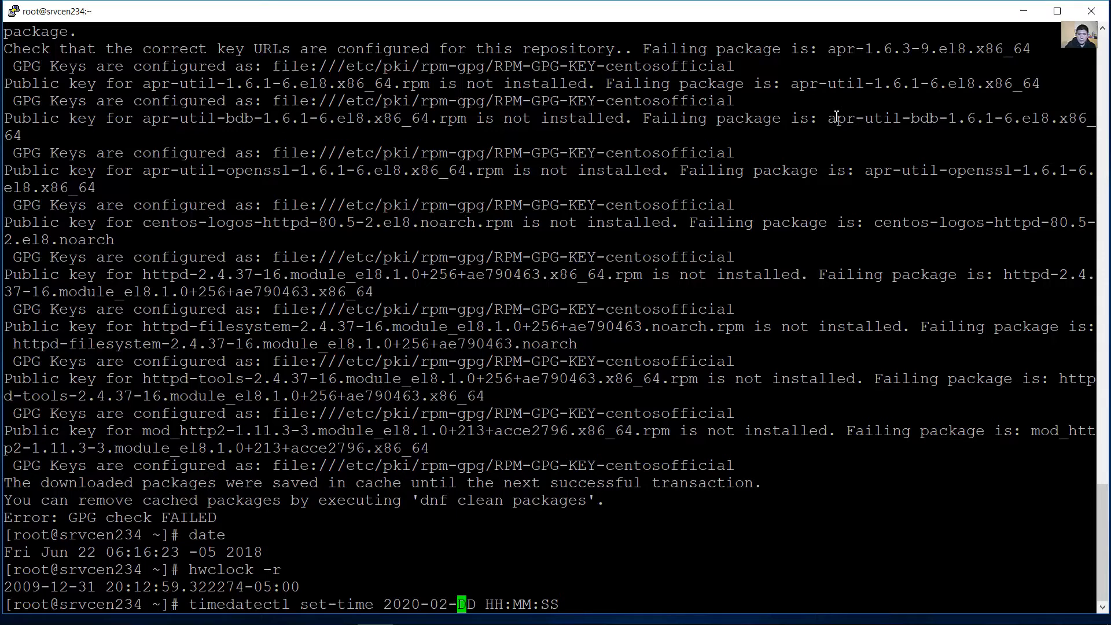
key(Backspace)
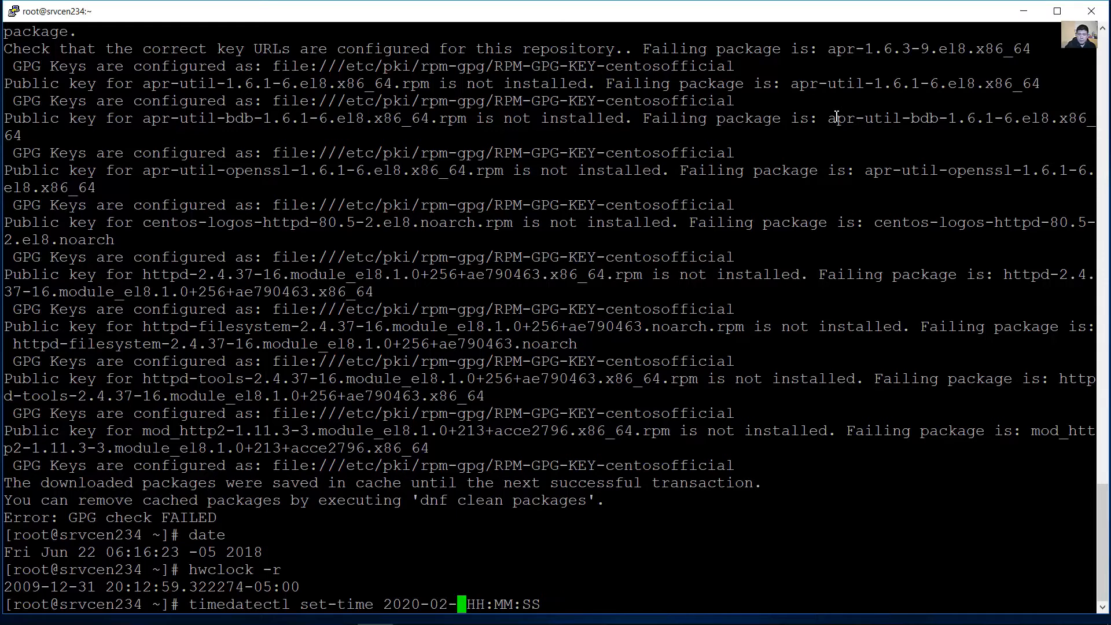
text(6)
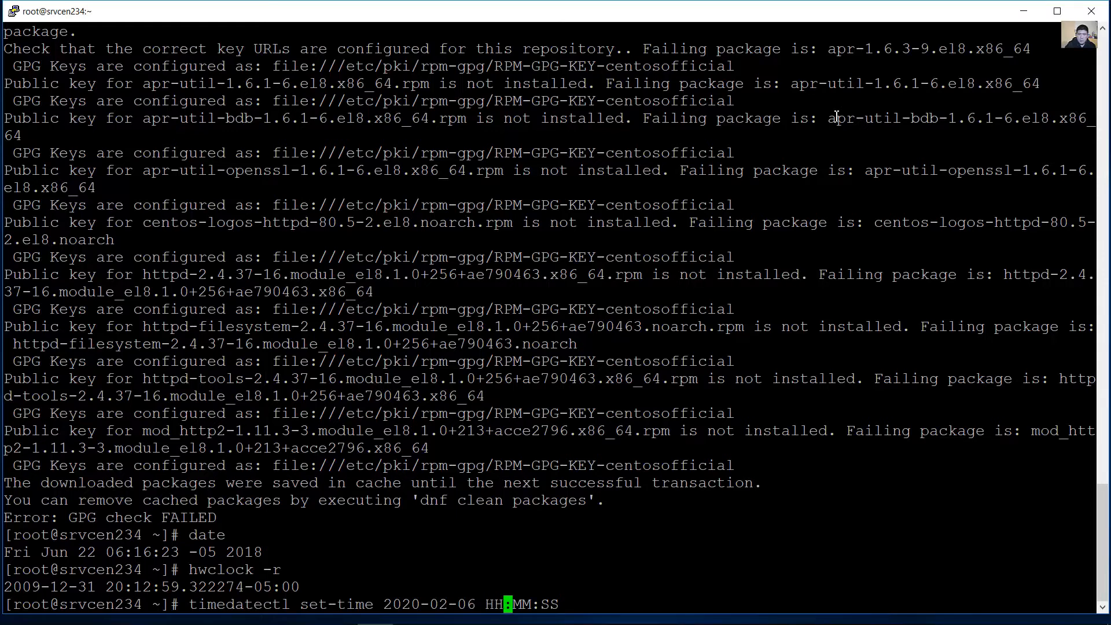
key(BackSpace)
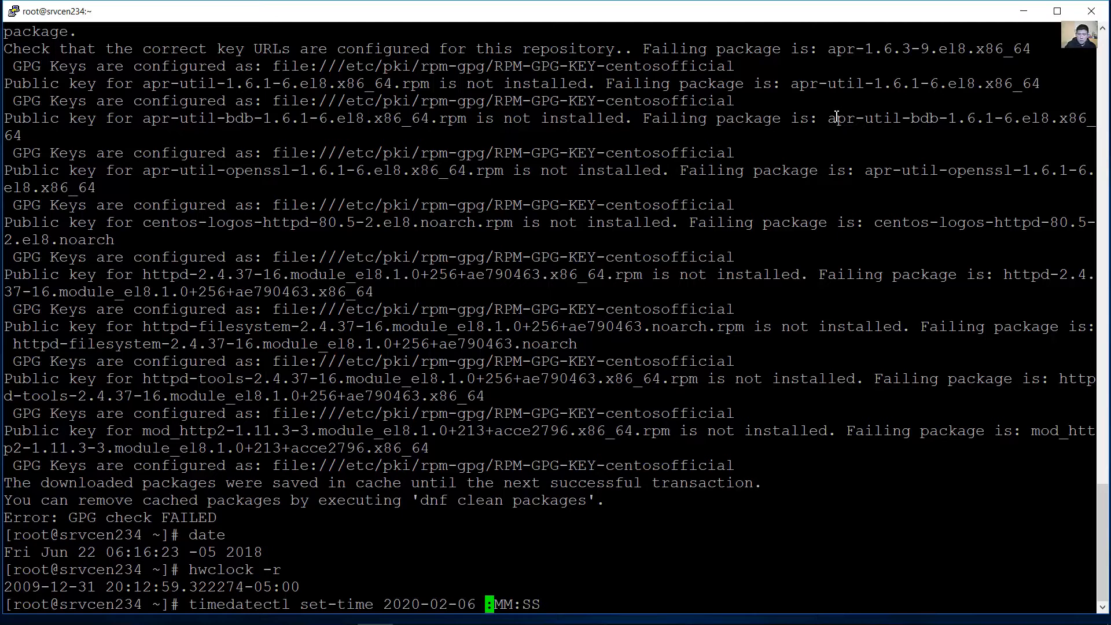
text(06)
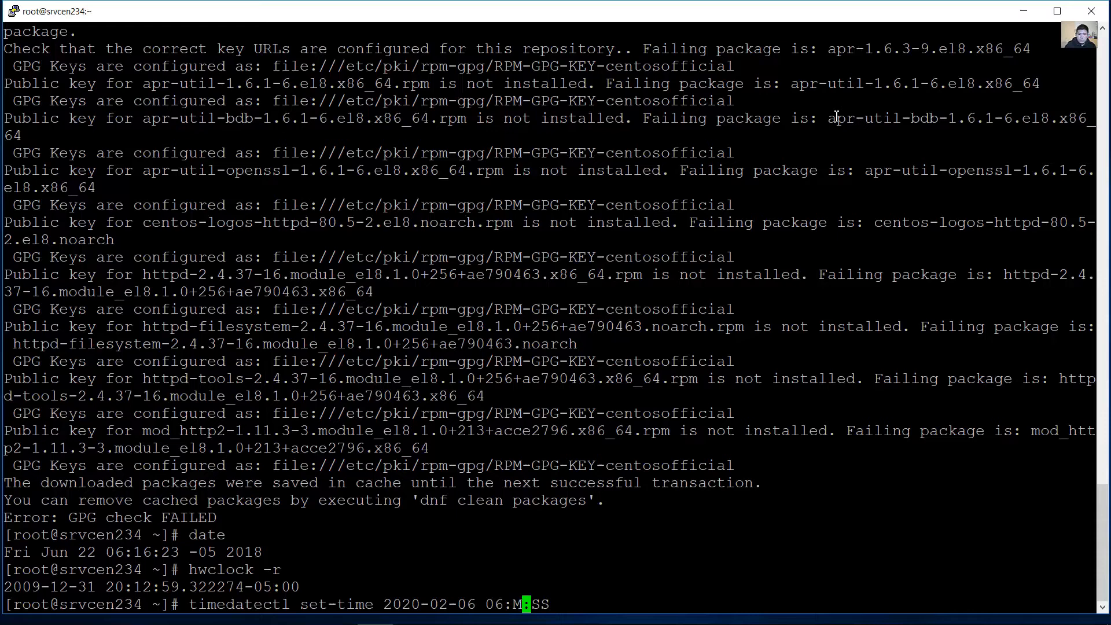
text(05)
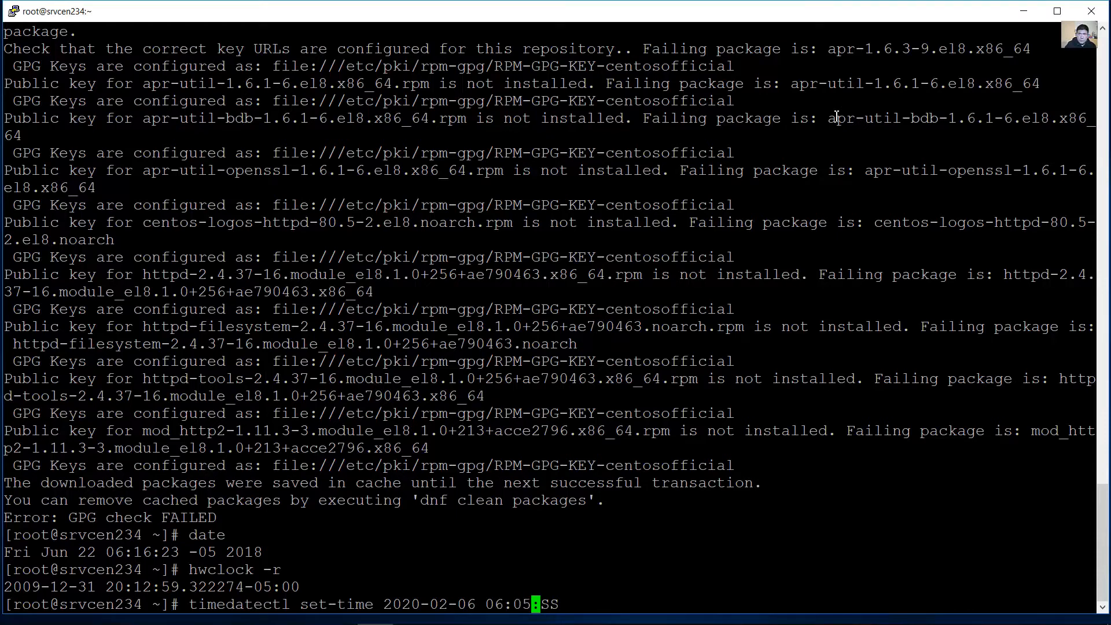
key(Backspace)
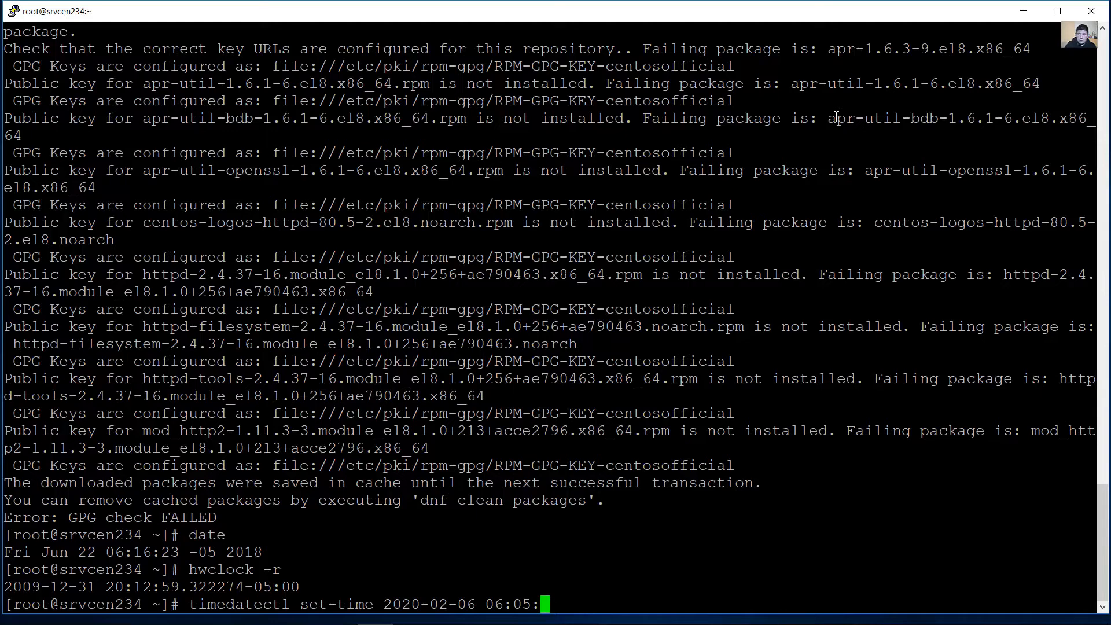
text(58)
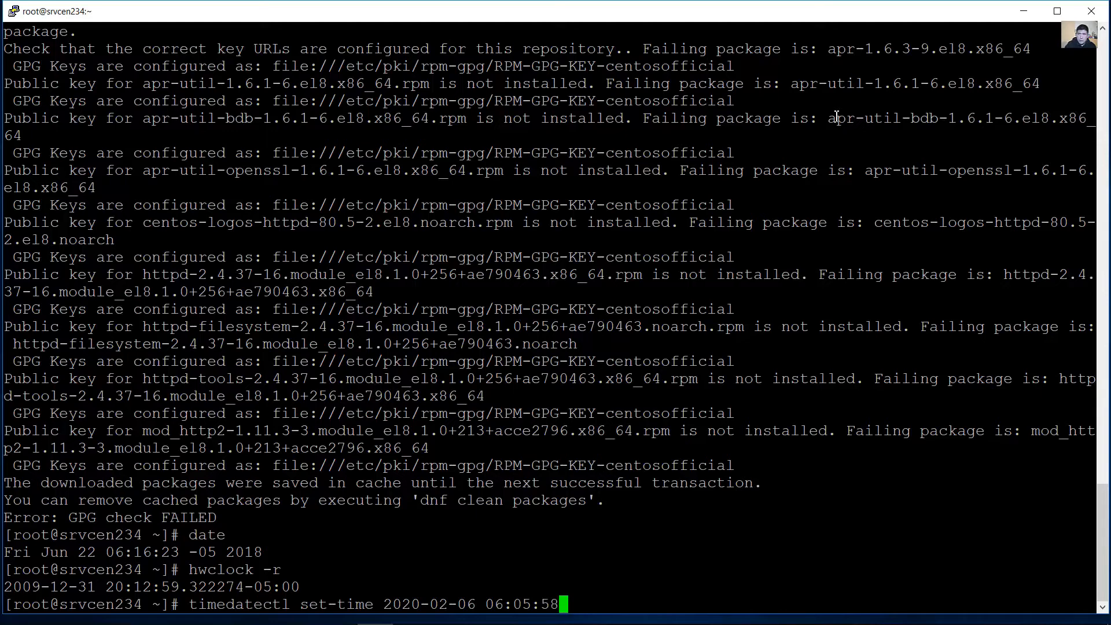
key(Return)
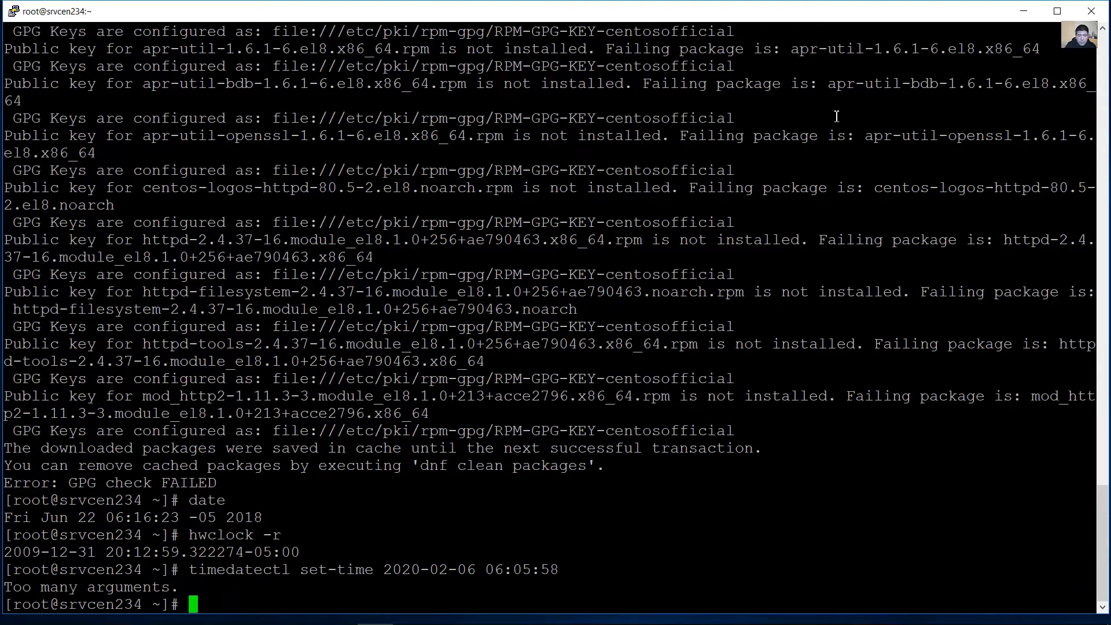
text(timedatectl set-time 2020-02-06 06:05:58')
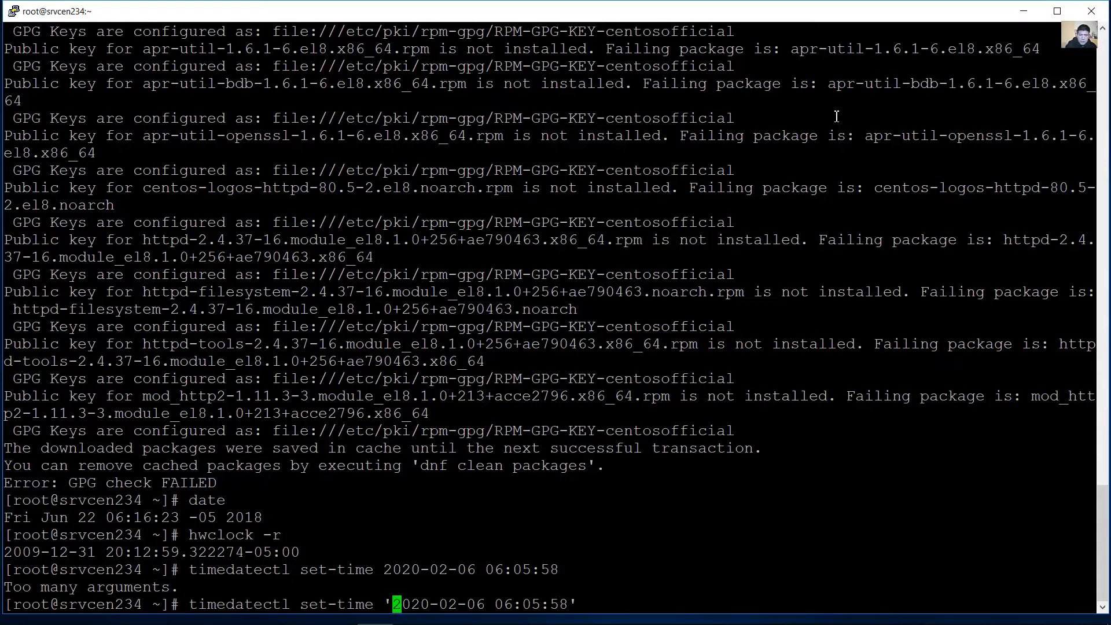
key(End)
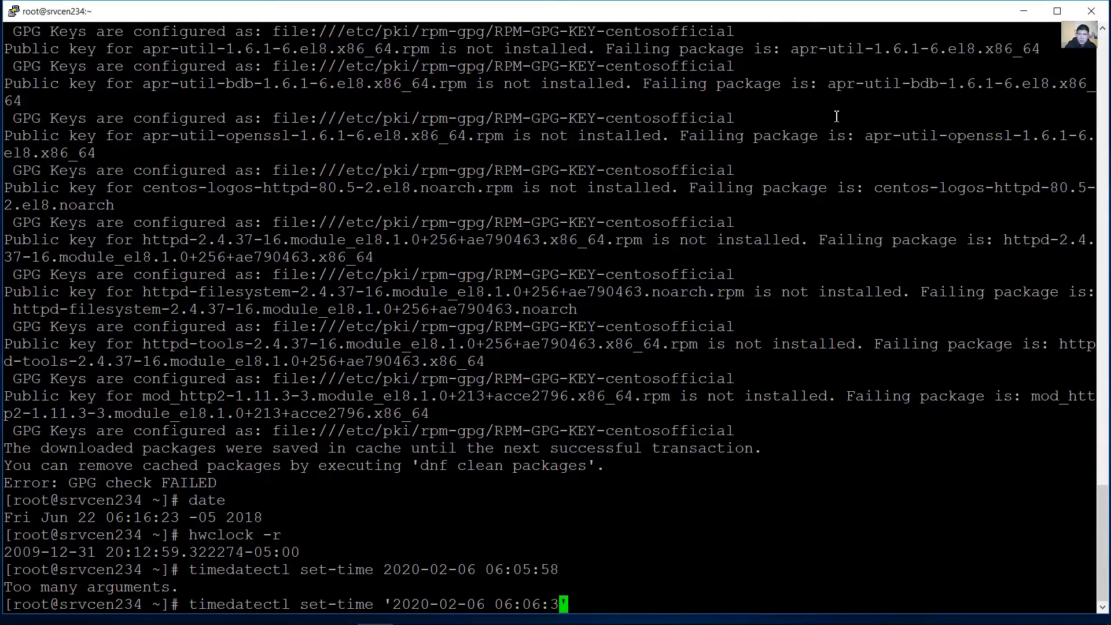
text(6')
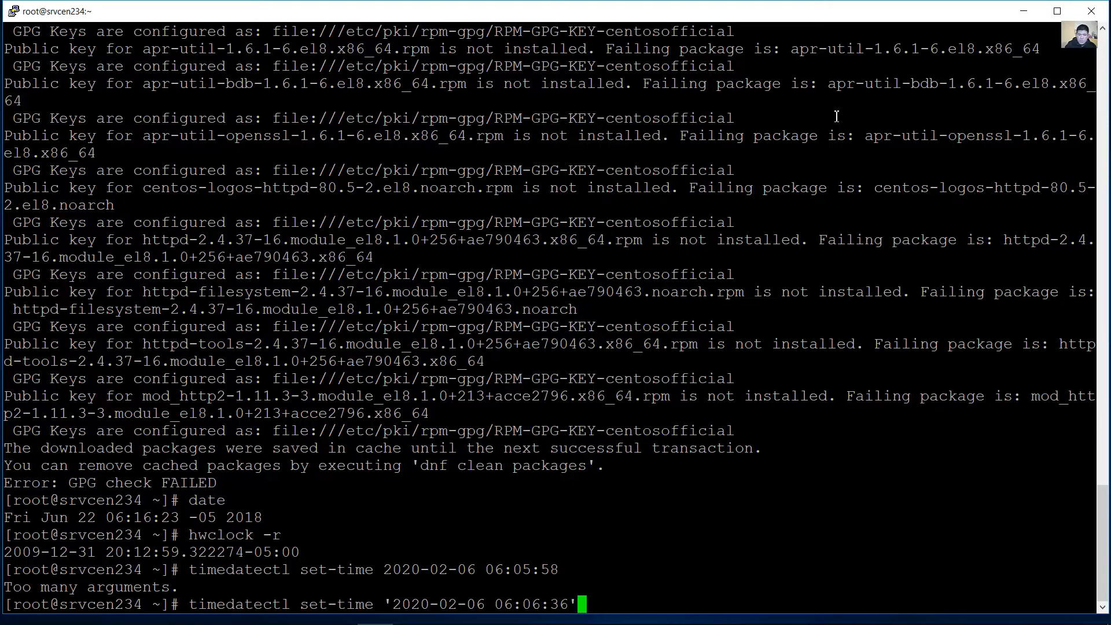
key(Return)
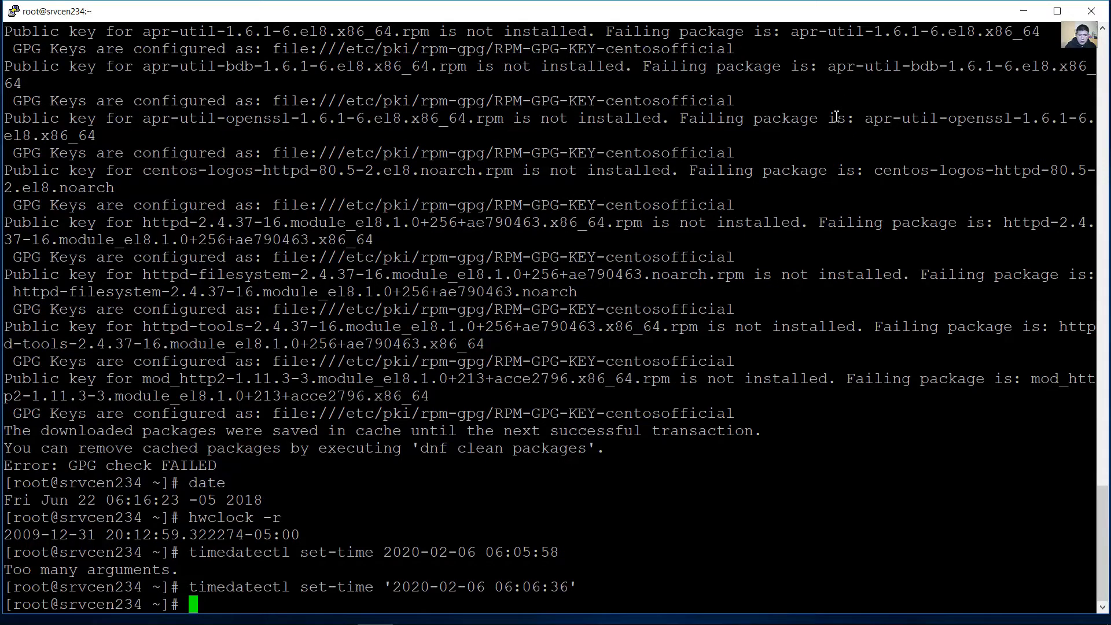
text(da)
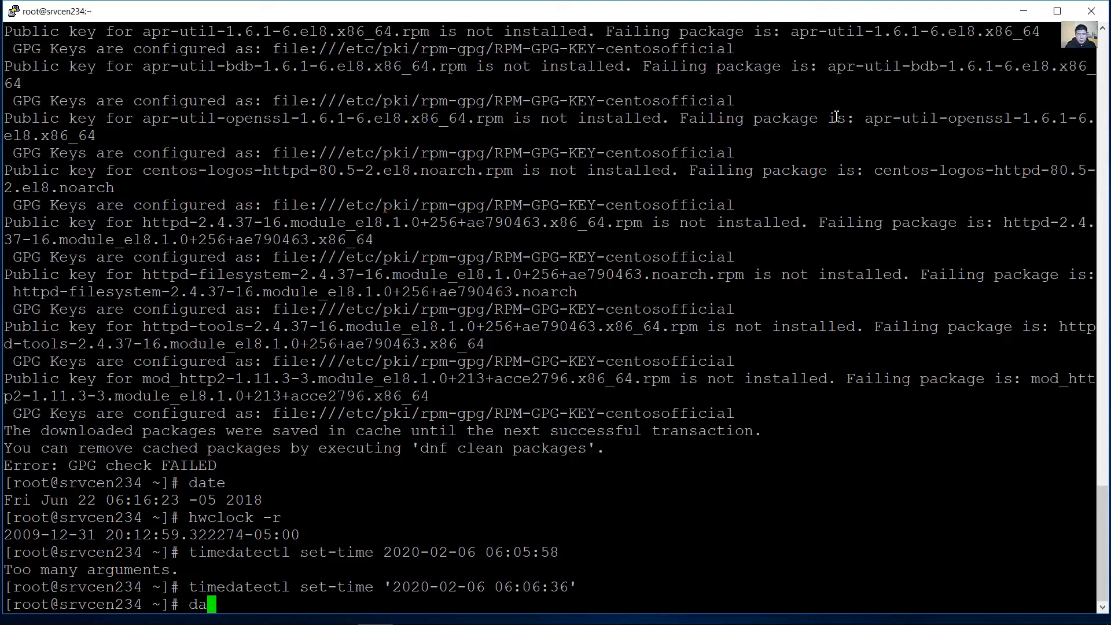
key(Return)
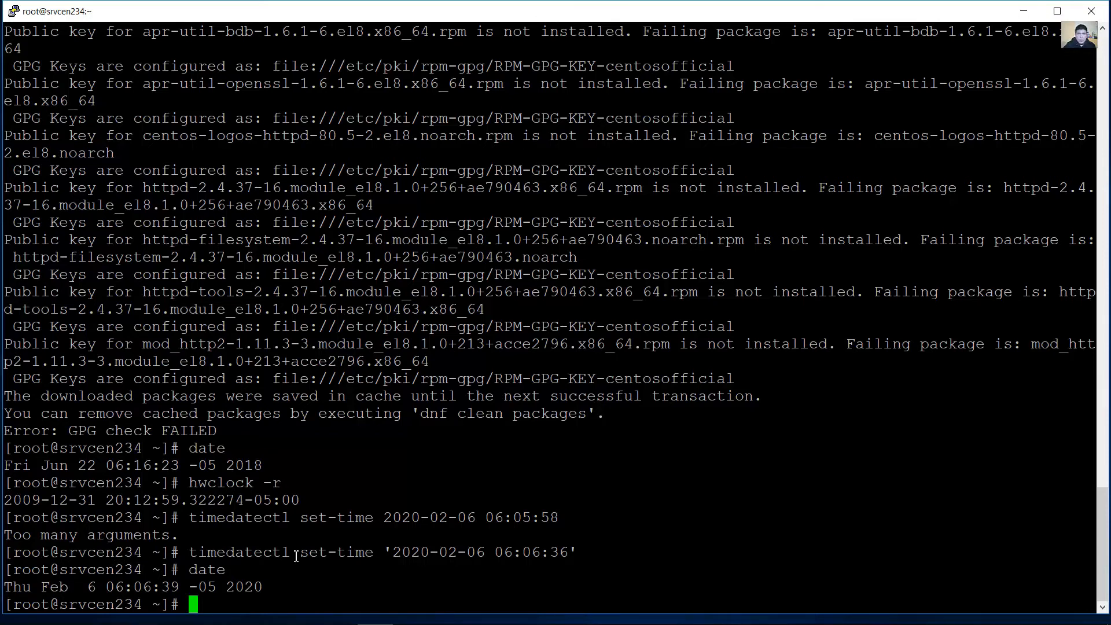
mouse_move(334, 555)
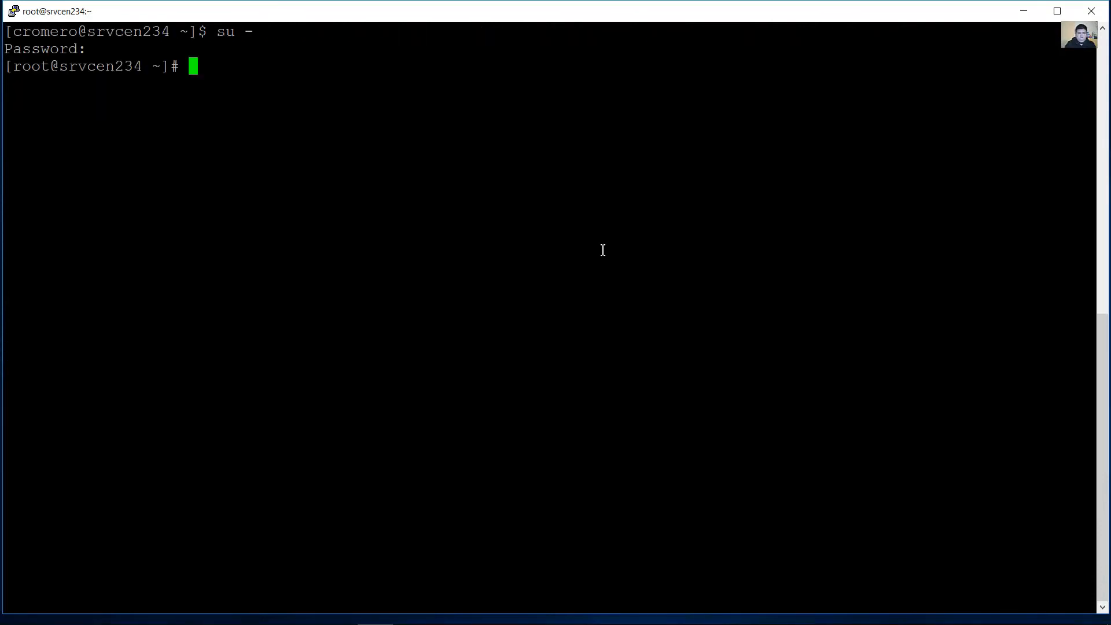
Rerun dnf install httpd as root, downloading CentOS-8 repository metadata.
text(dnf)
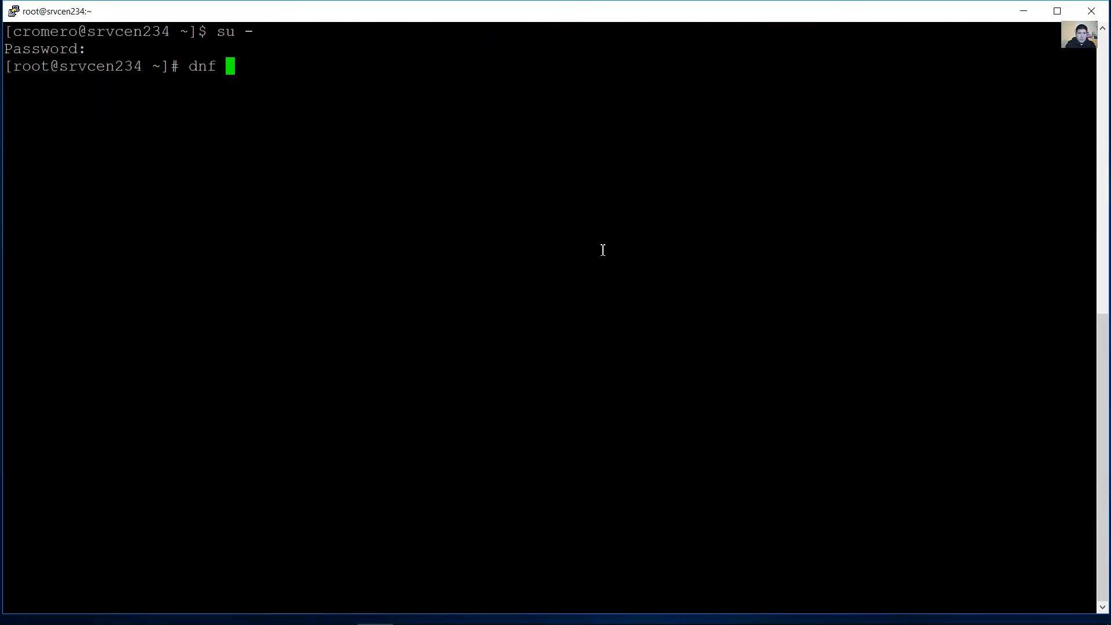
text(install)
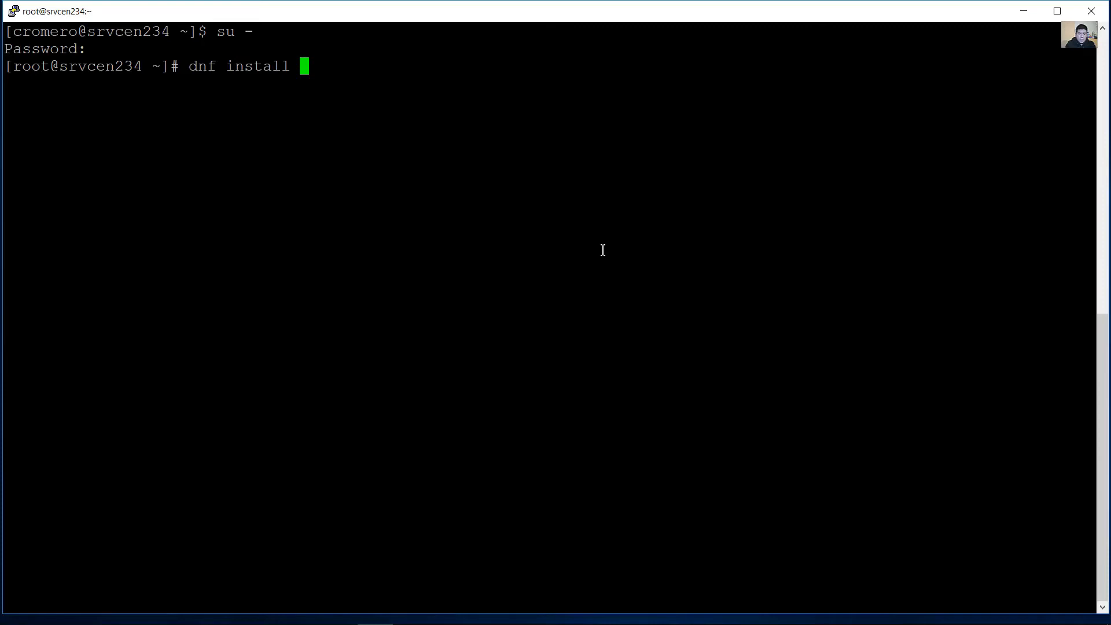
text(httpd)
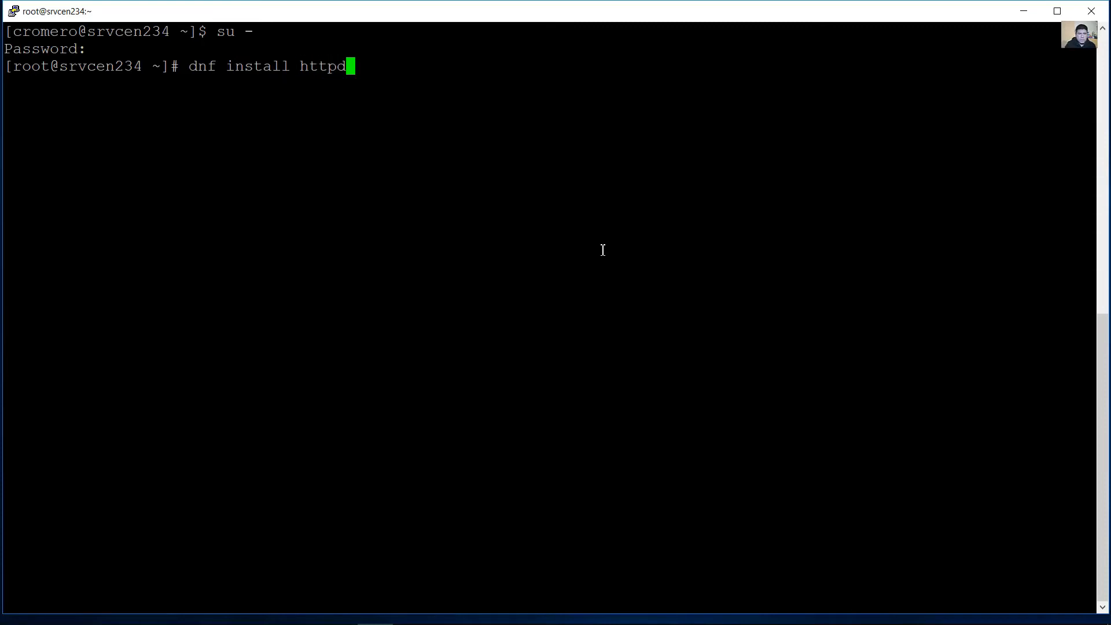
key(Return)
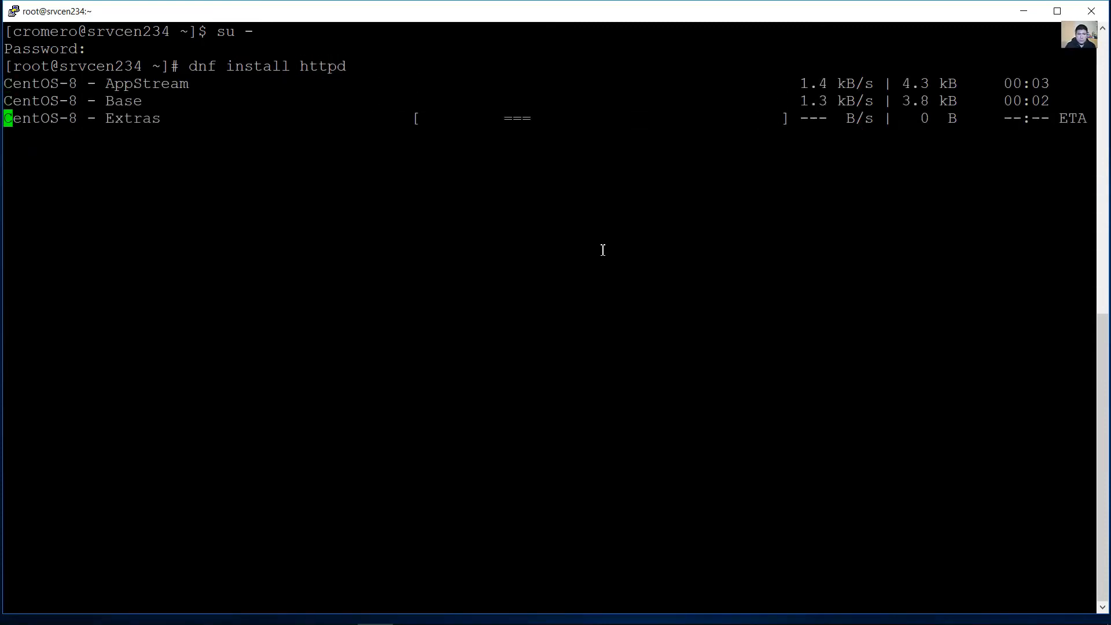